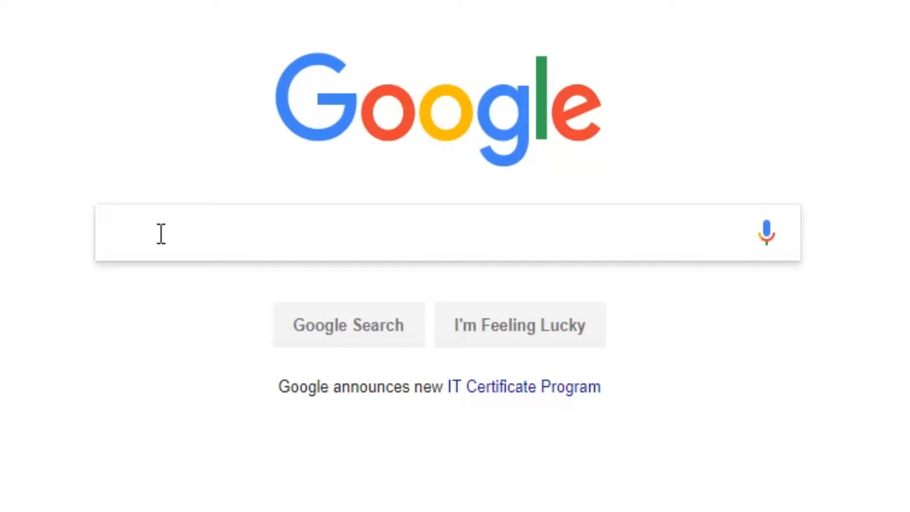
- Search Google for 'dbz bu', 'ps2 sa' and 'mymc.gu' to find the save and mymc
text(dbz budokai 3)
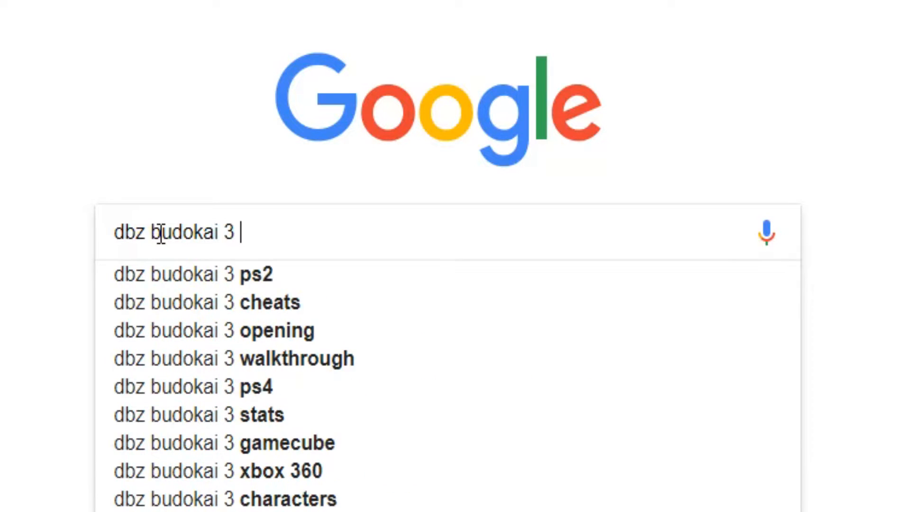
text(ps2 sa)
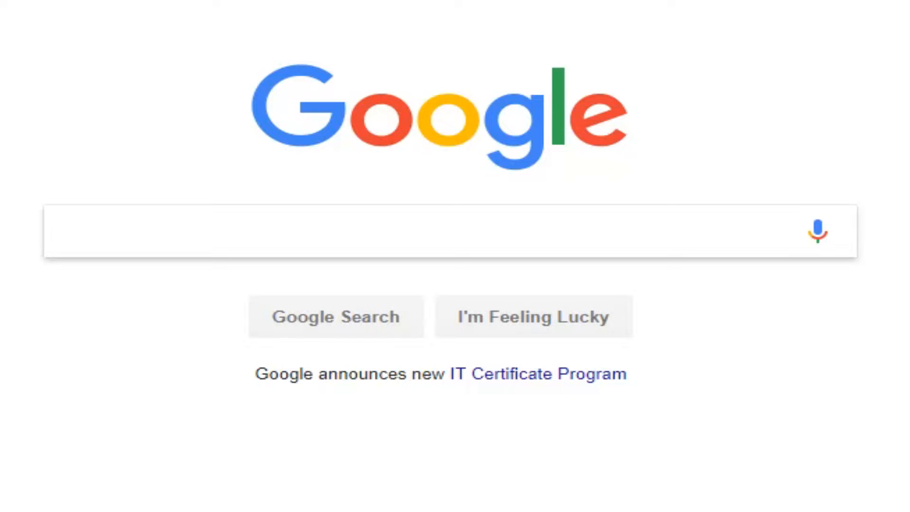
text(mymc.gu)
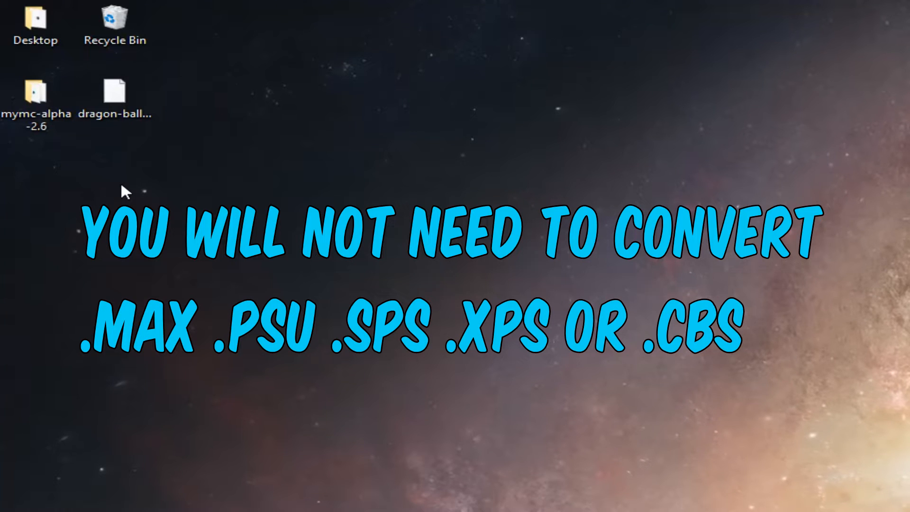
- Launch mymc and load the Mcd001.ps2 memory card
double_click(36, 93)
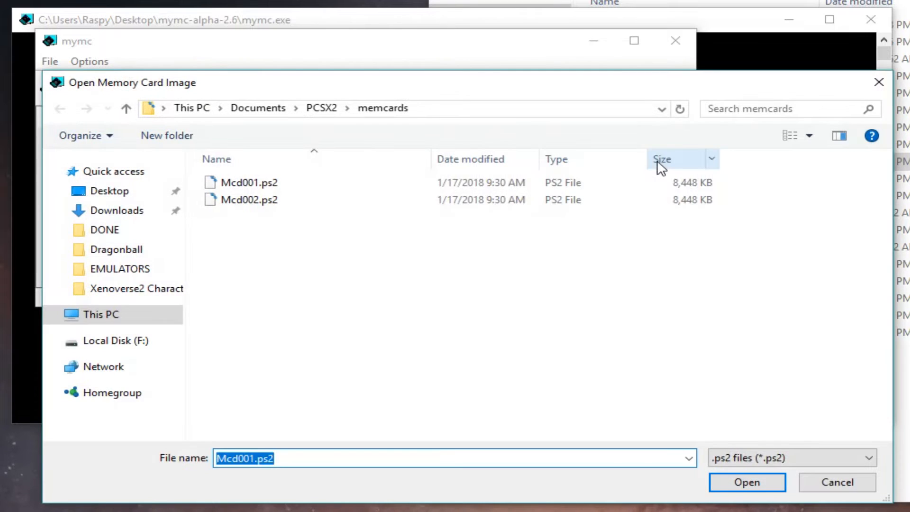
click(250, 182)
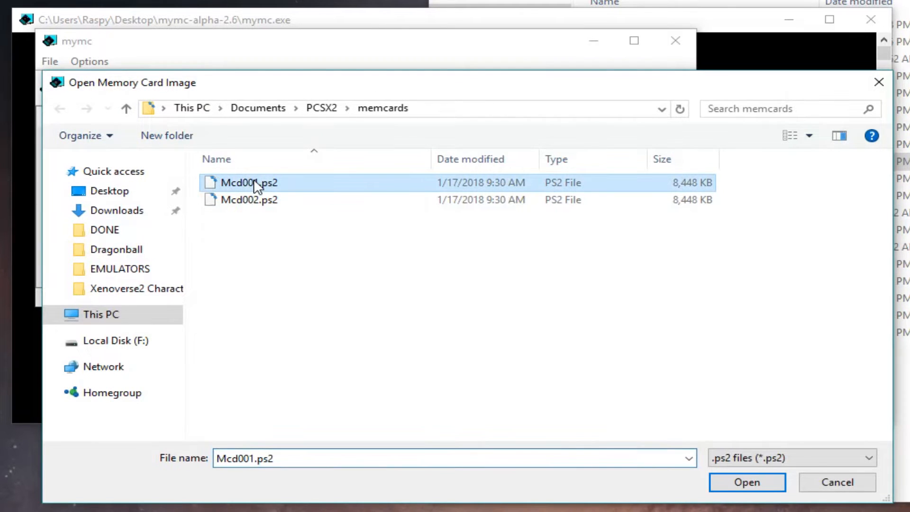
click(746, 481)
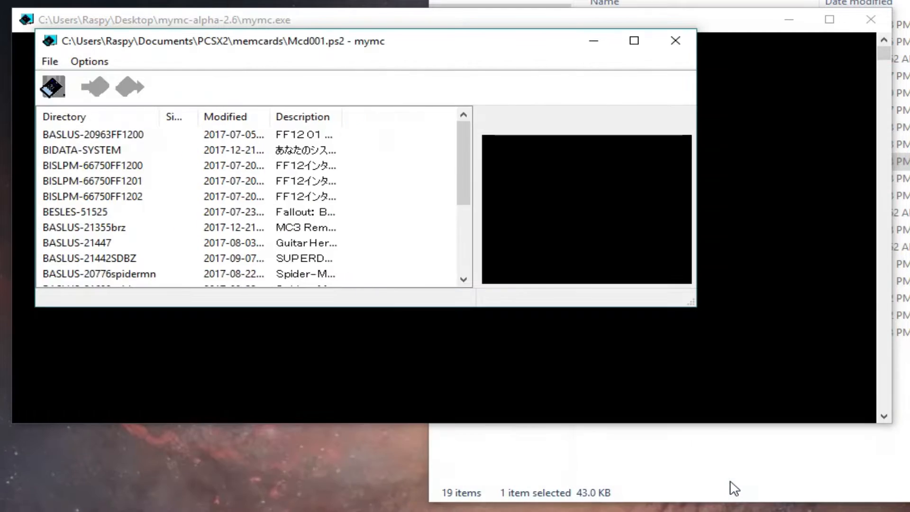
- Import the dragon-ball-z-budokai-3.6952.cbs save via File > Import
click(51, 63)
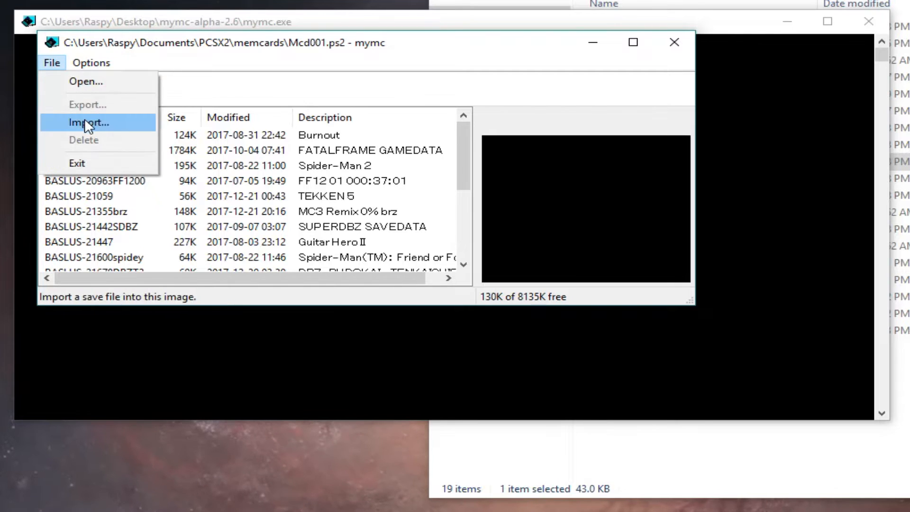
click(88, 122)
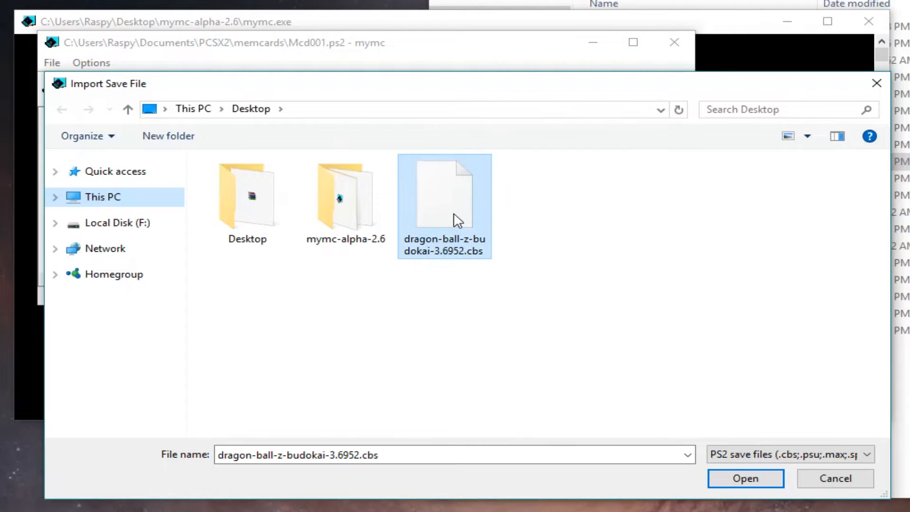
click(745, 477)
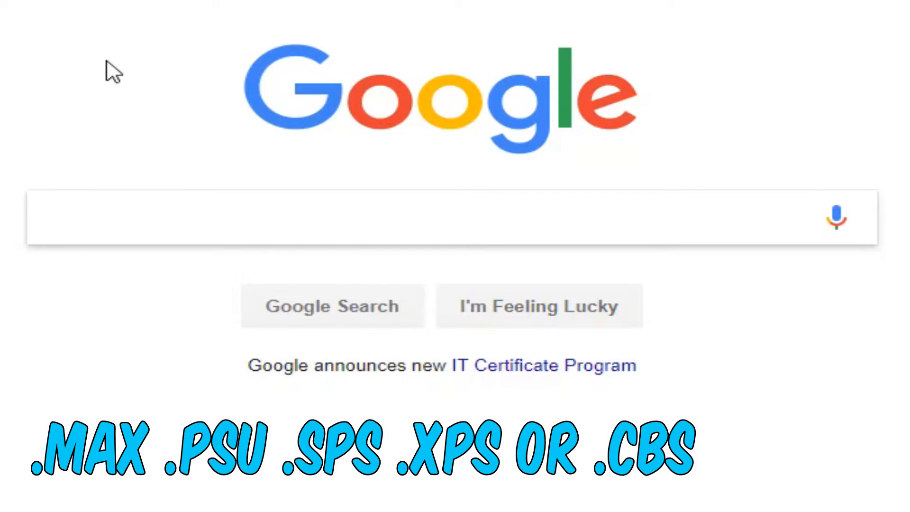
- Search 'psv' and download psvexporter11.zip from the PSV Exporter page
text(psv exporter)
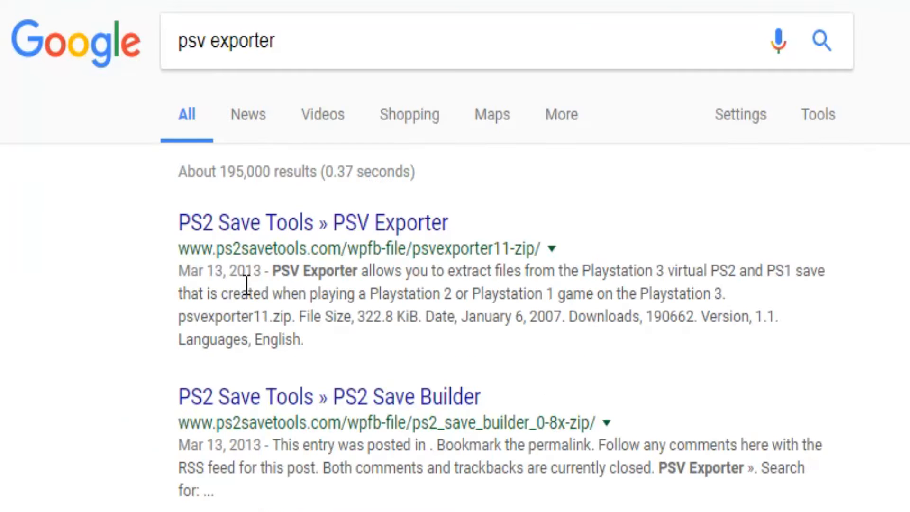
click(312, 221)
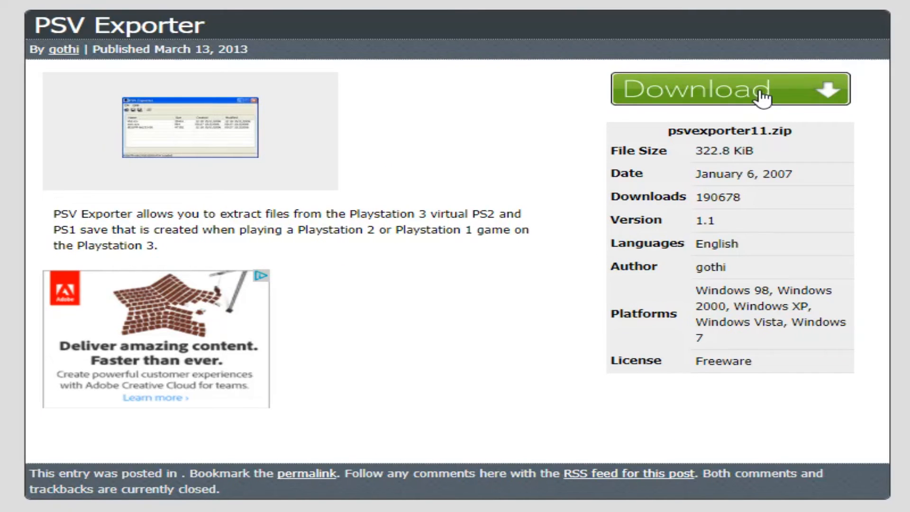
click(729, 88)
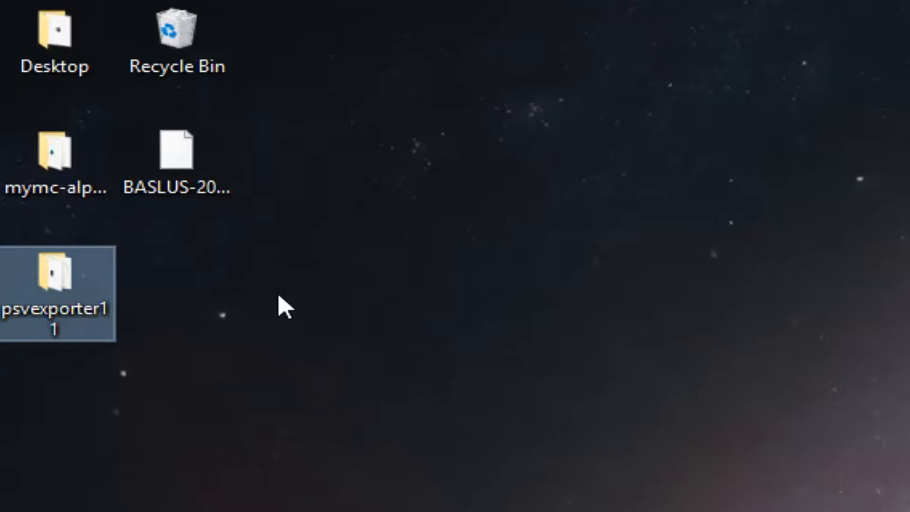
double_click(56, 275)
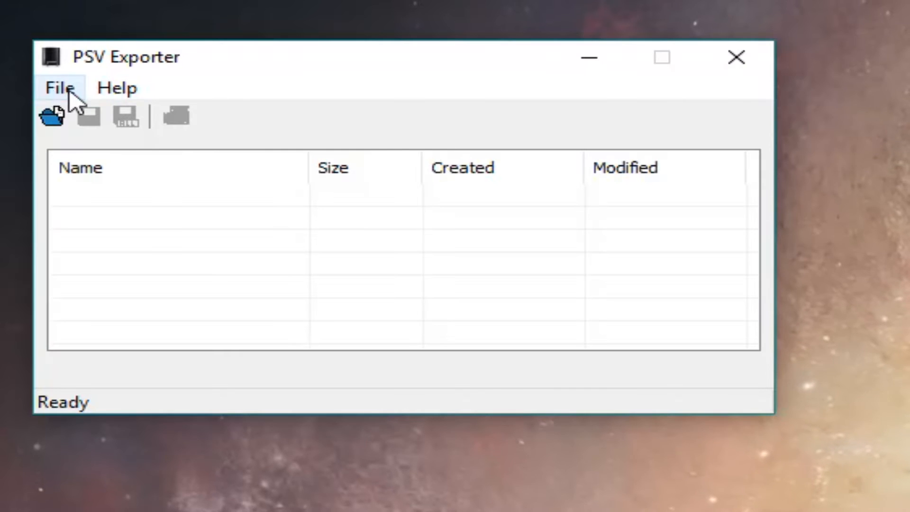
click(52, 114)
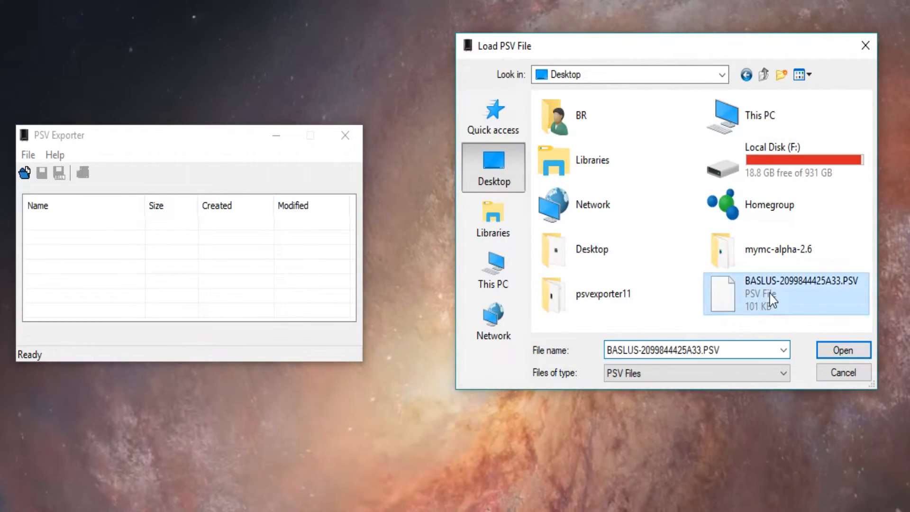
click(841, 349)
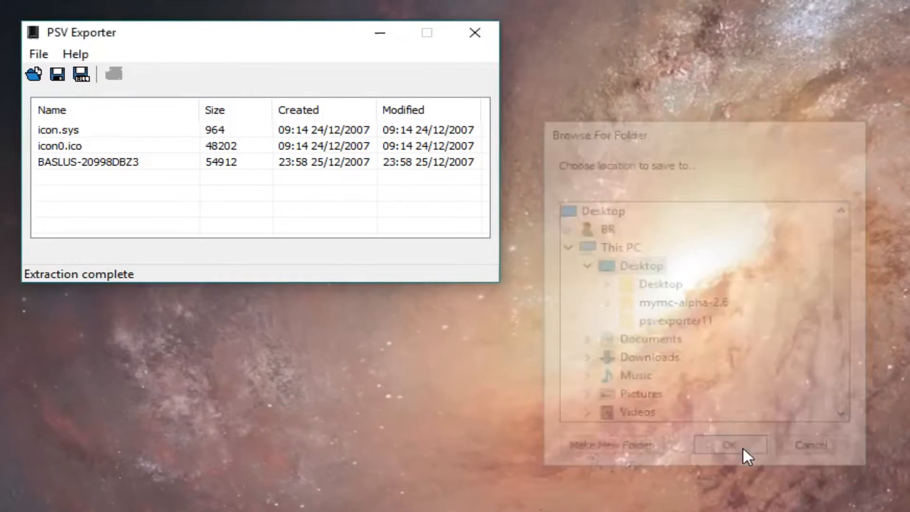
click(729, 445)
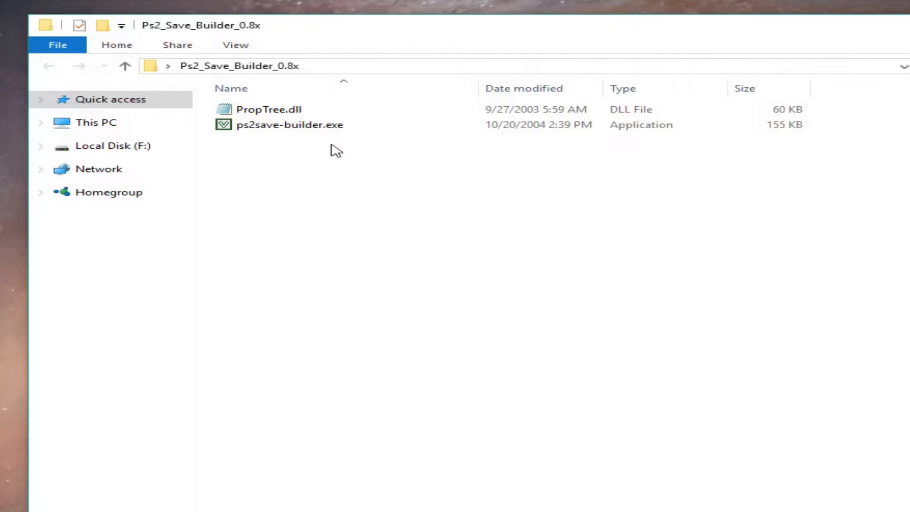
- Launch PS2 Save Builder and rename the extracted folder to BASLUS-20998DBZ3
double_click(290, 124)
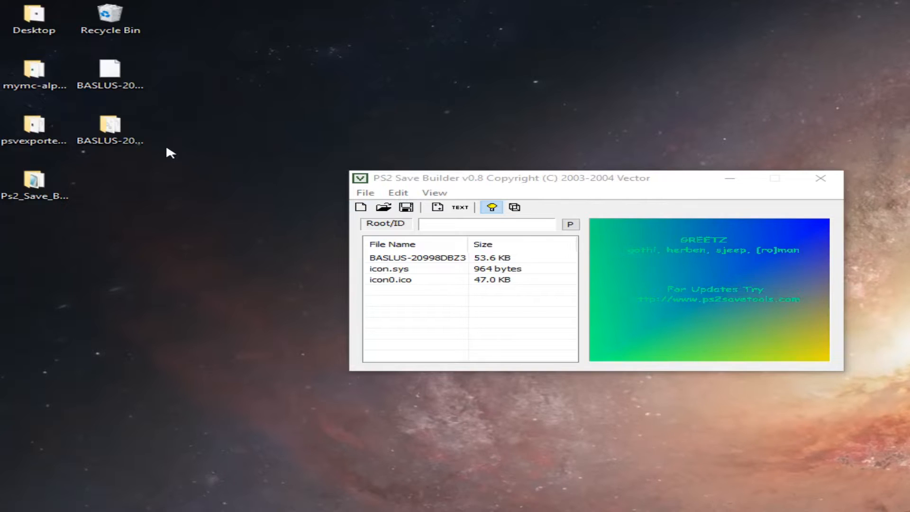
right_click(110, 125)
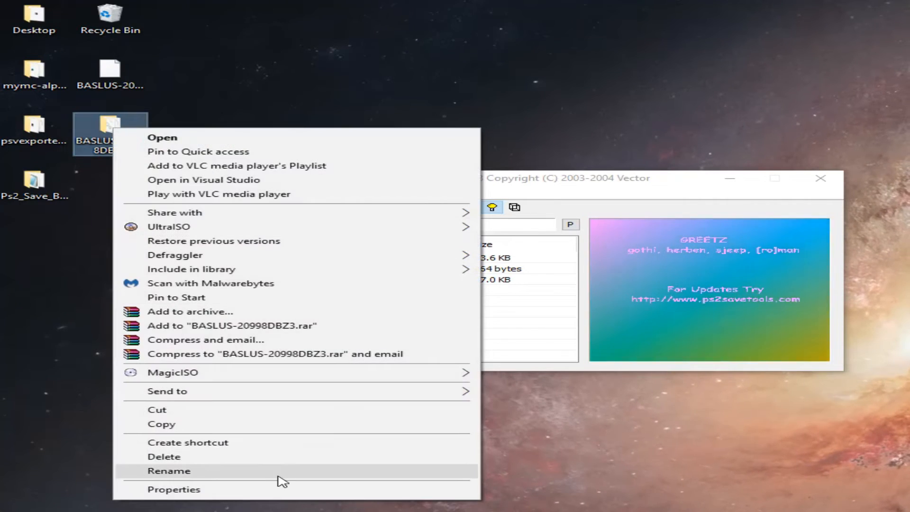
click(169, 471)
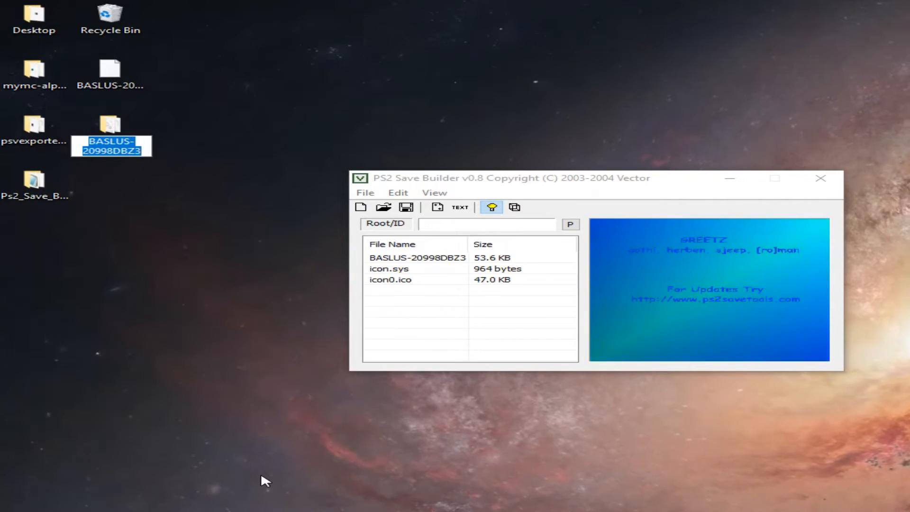
text(BASLUS-20998DBZ3)
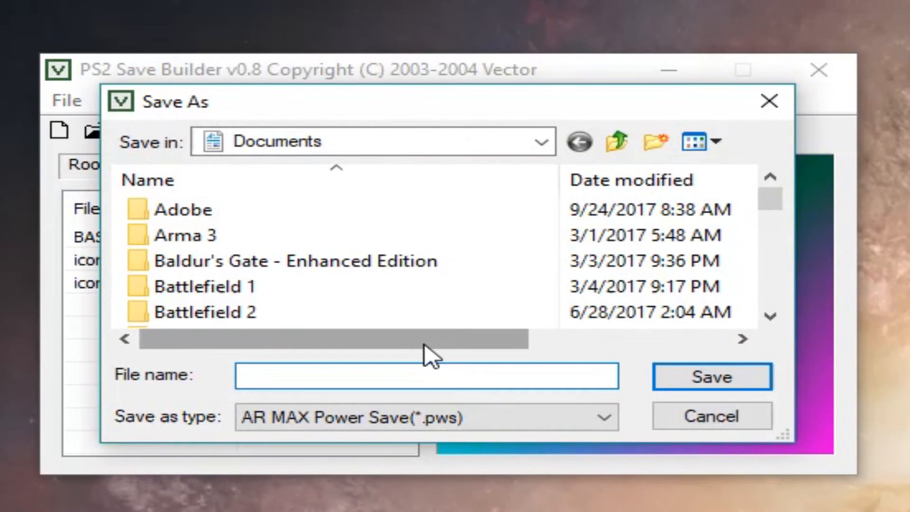
- Name the save BASLUS-20998DBZ3 with the AR MAX V3 (.max) type
text(BASLUS-20998DBZ3)
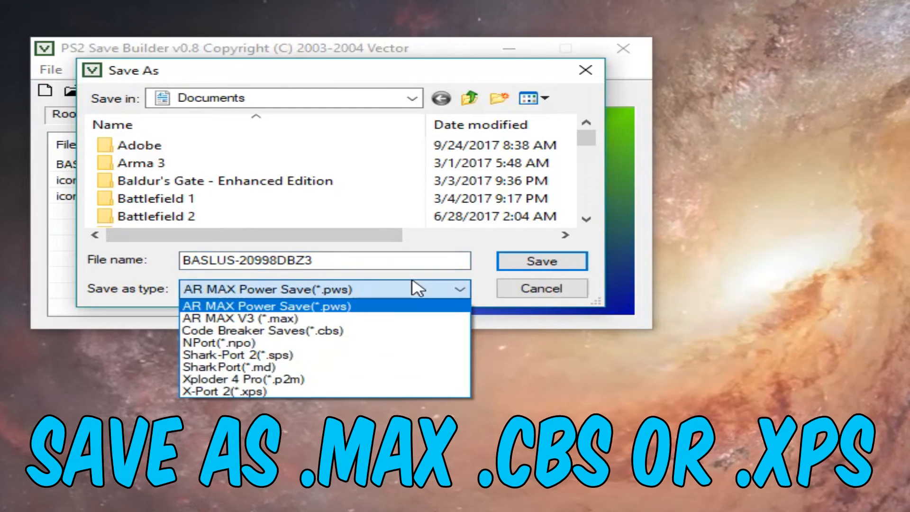
mouse_move(377, 318)
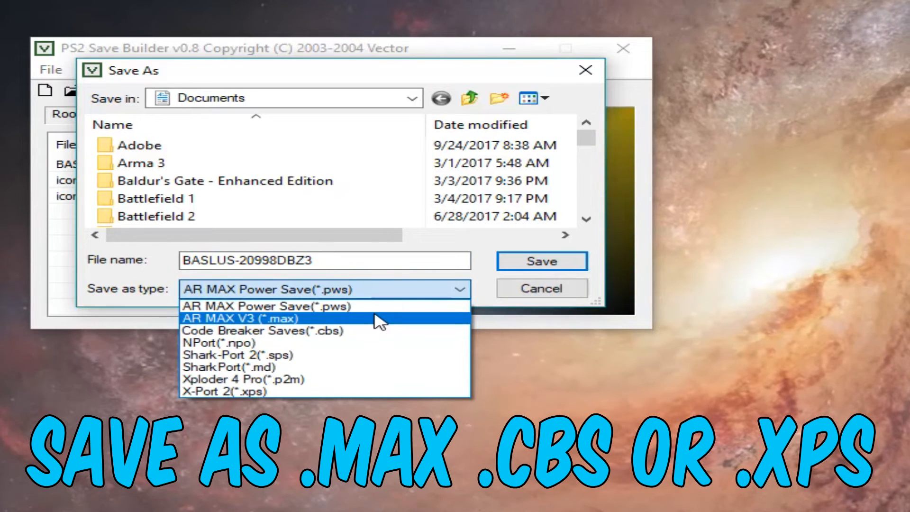
click(242, 319)
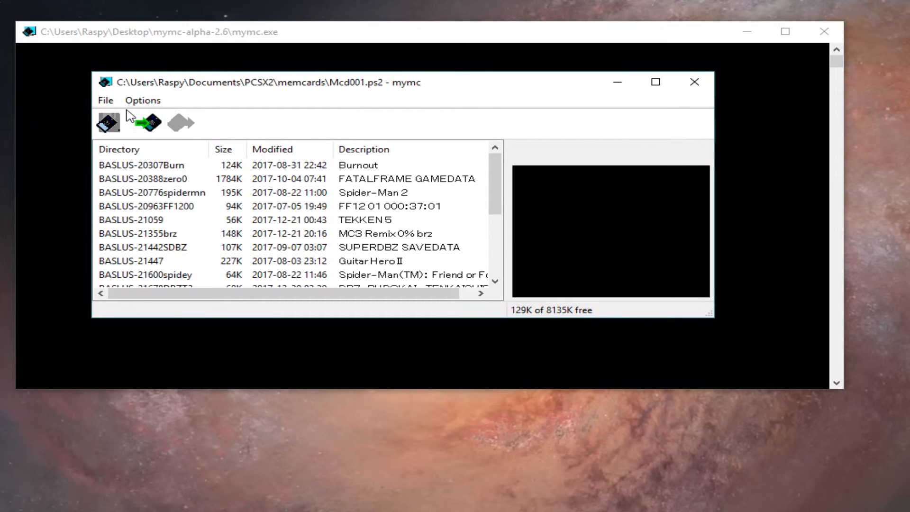
- Bring up mymc's Import Save File dialog showing BASLUS-20998DBZ3.max
click(106, 100)
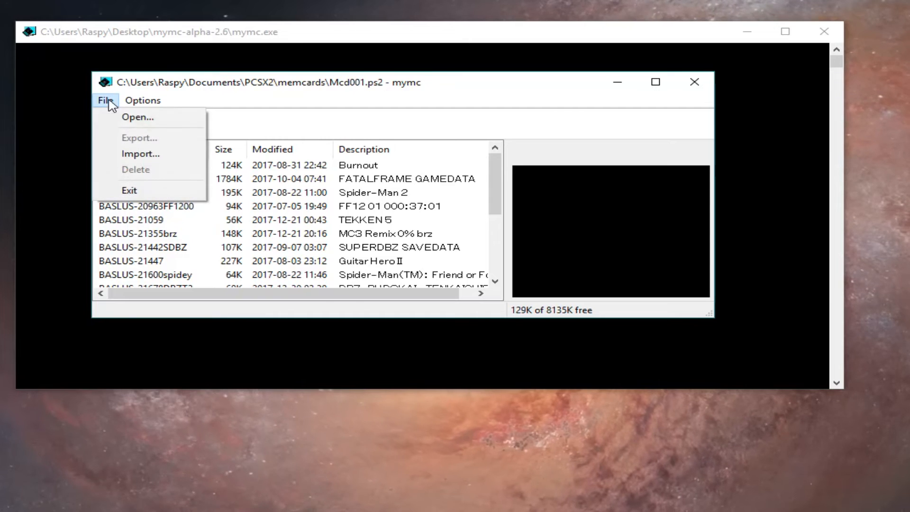
click(140, 153)
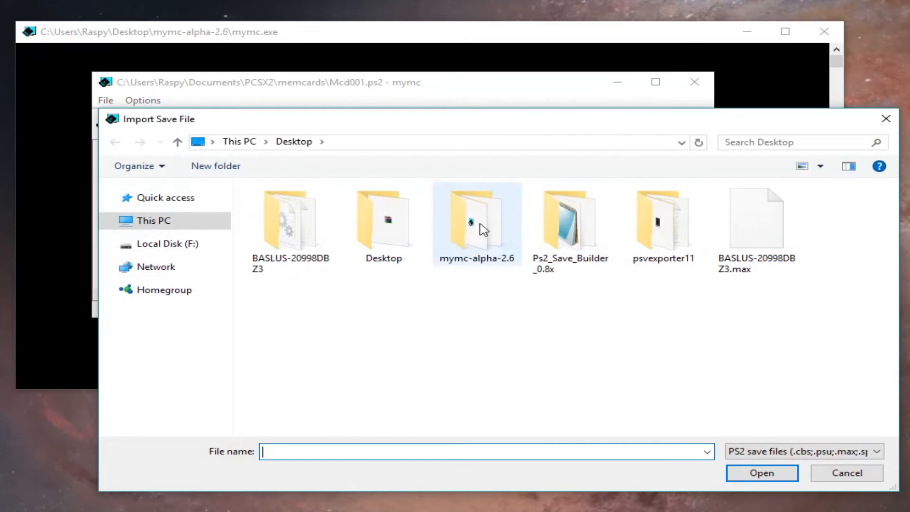